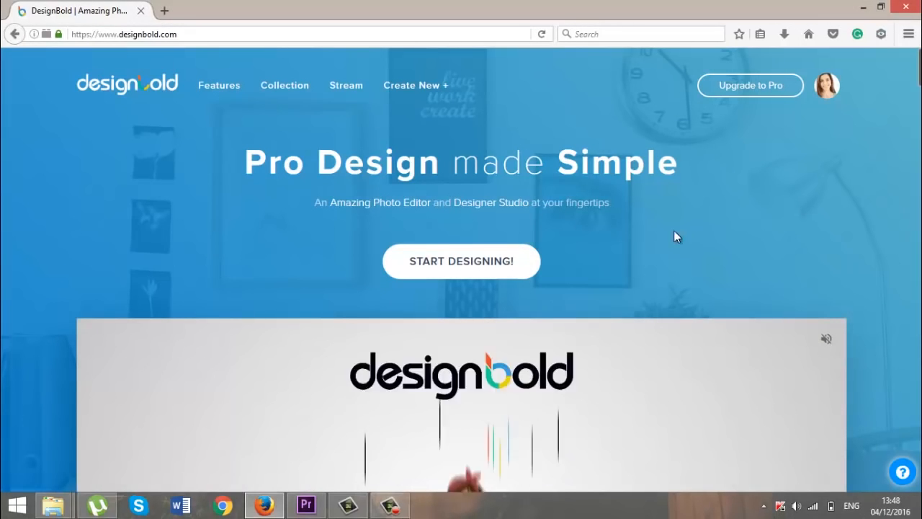
Start a new design with START DESIGNING! on the home page.
click(461, 261)
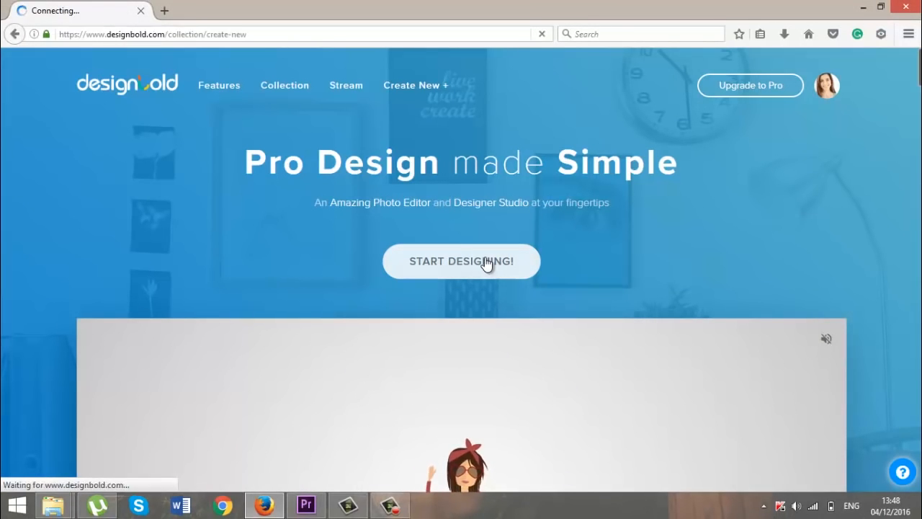
Scroll to Events & Invitation Cards and open an invitation as a blank portrait design.
click(461, 261)
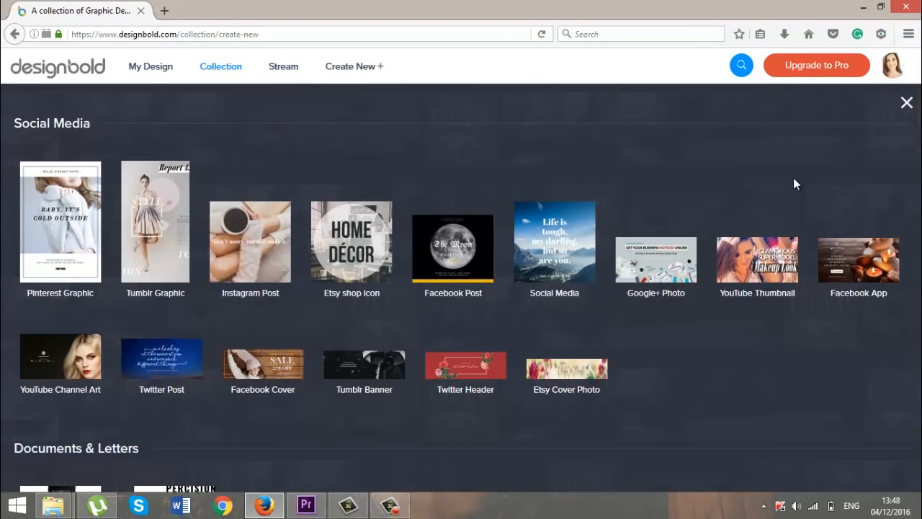
scroll(down, 3)
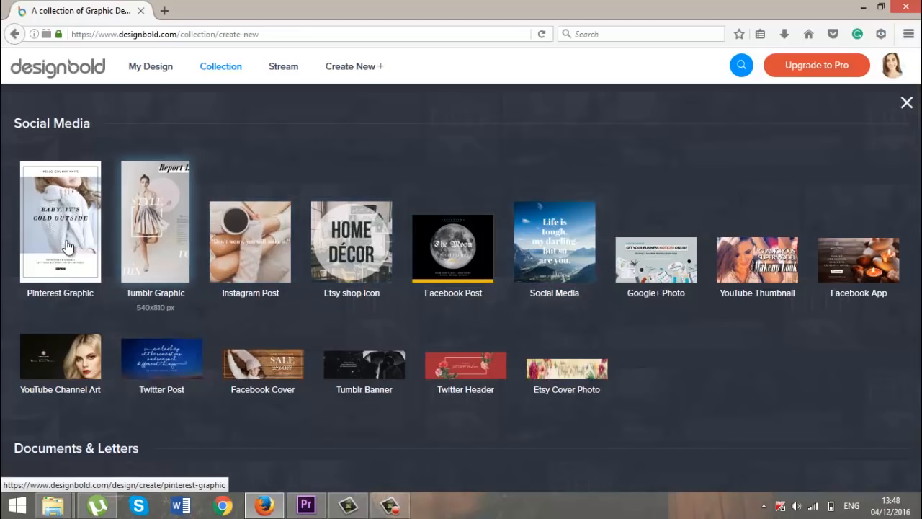
scroll(down, 3)
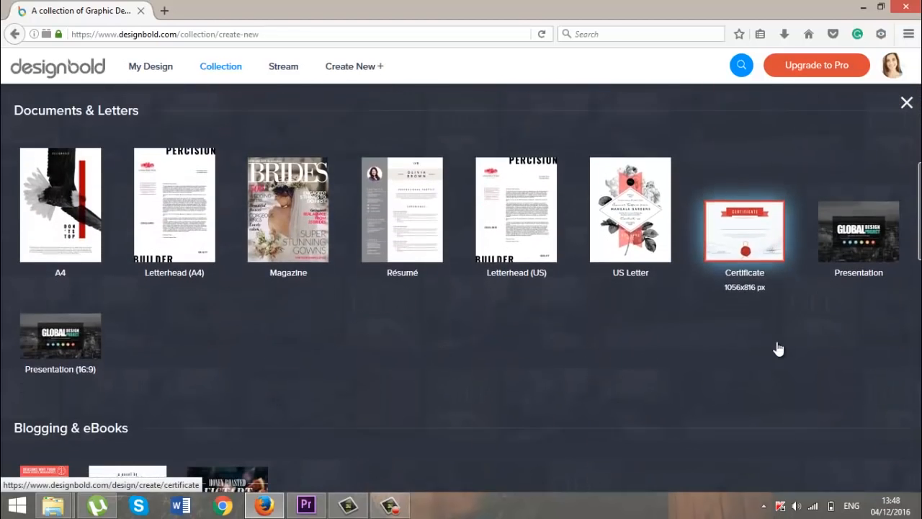
scroll(down, 3)
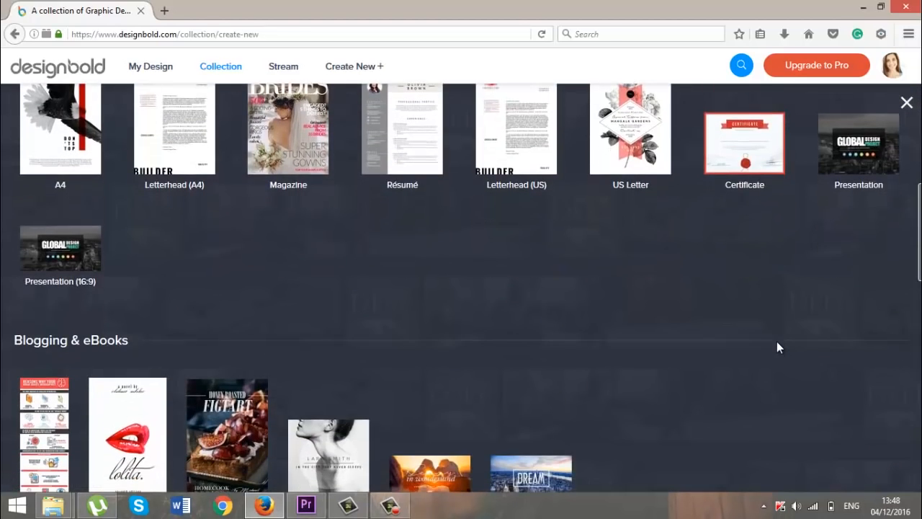
scroll(down, 3)
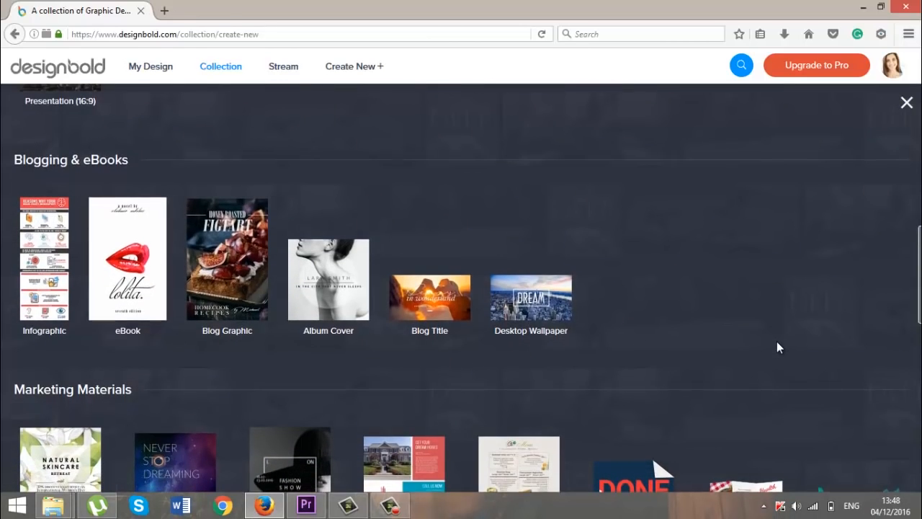
scroll(down, 3)
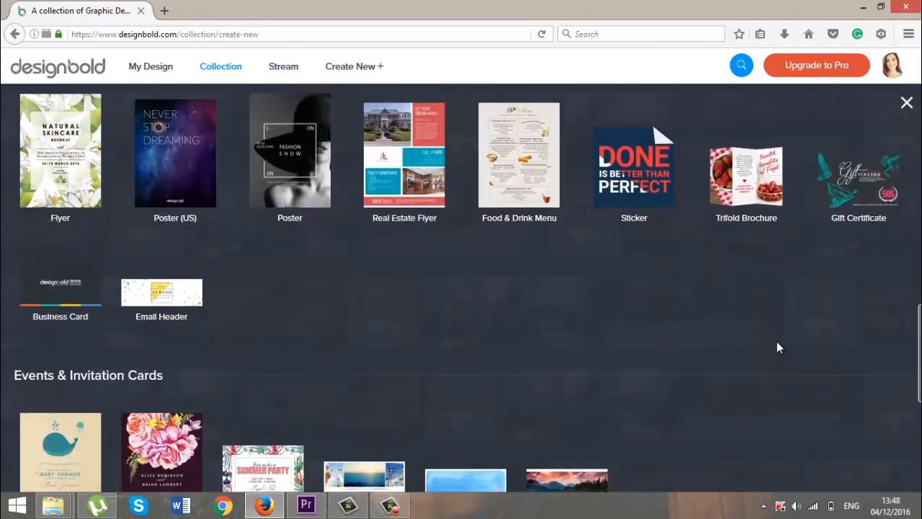
scroll(down, 3)
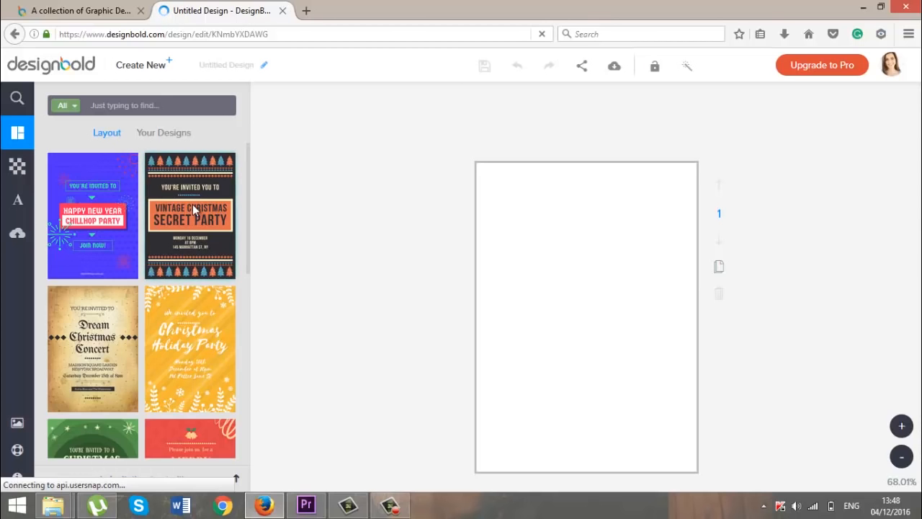
Apply the Vintage Christmas Secret Party layout, select SECRET PARTY, and return to the home tab.
click(191, 215)
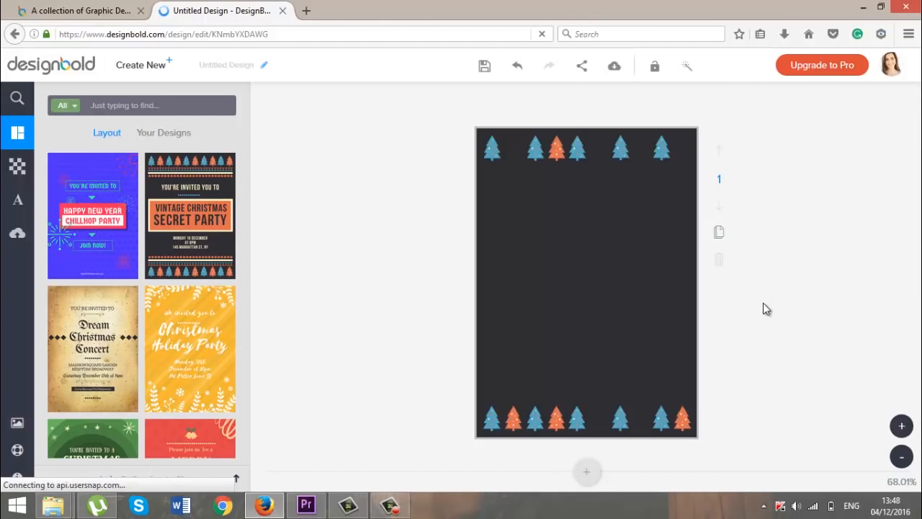
click(189, 215)
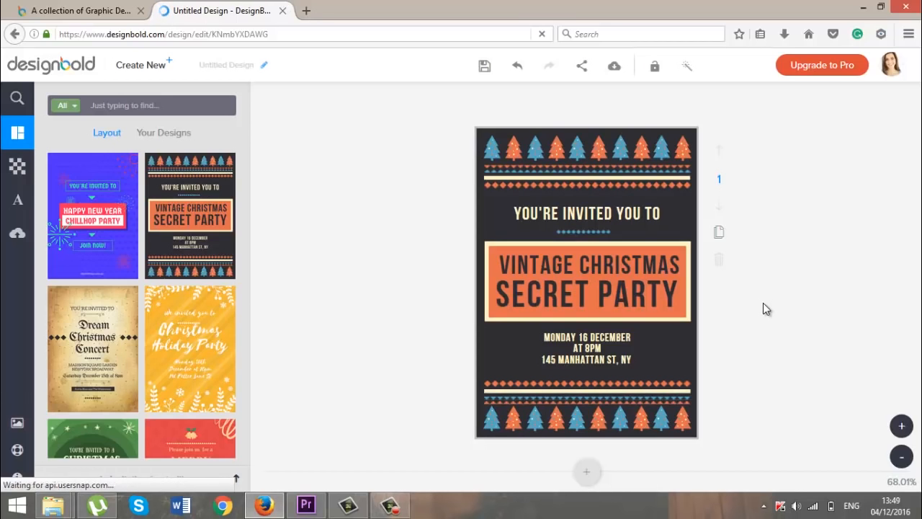
click(587, 293)
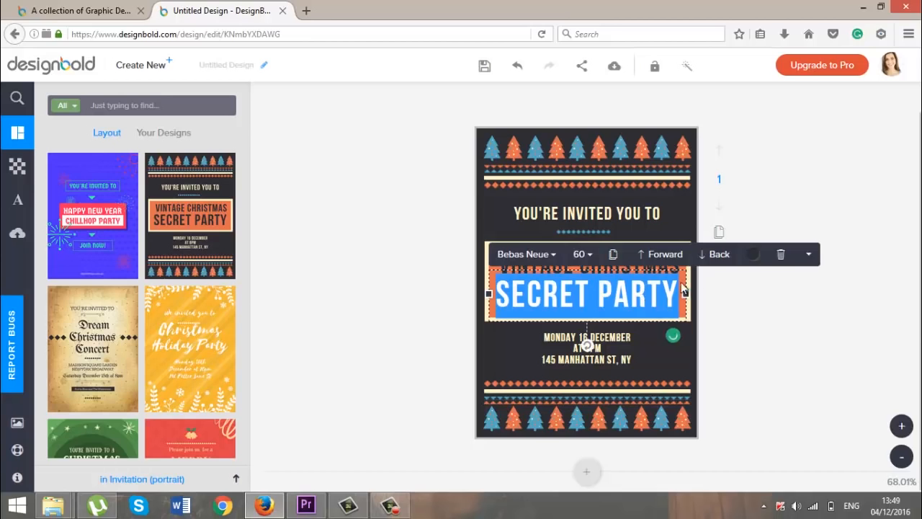
click(752, 253)
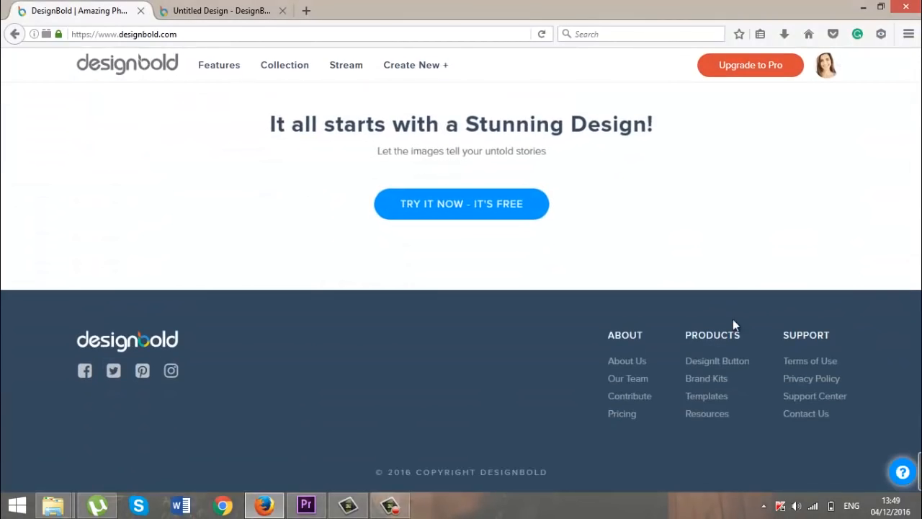
Open the Resources graphics library from the footer and browse the free photos tag results.
click(707, 413)
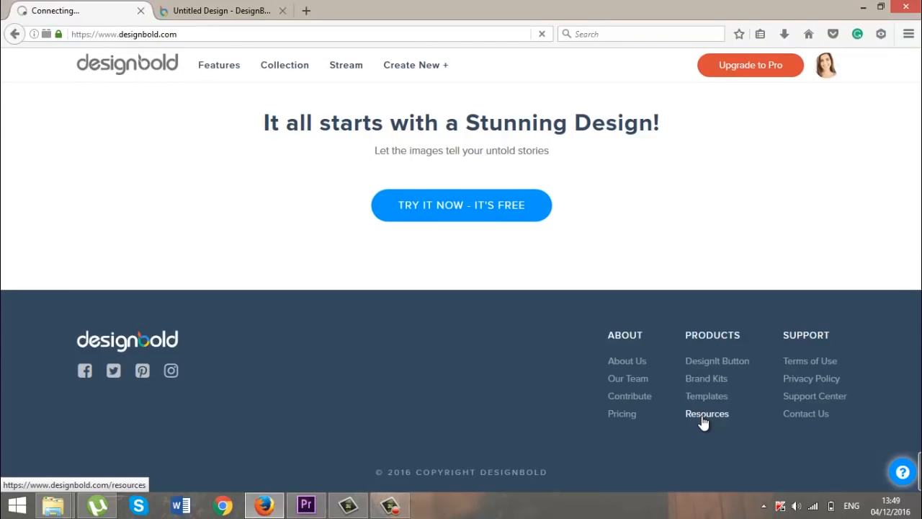
click(707, 413)
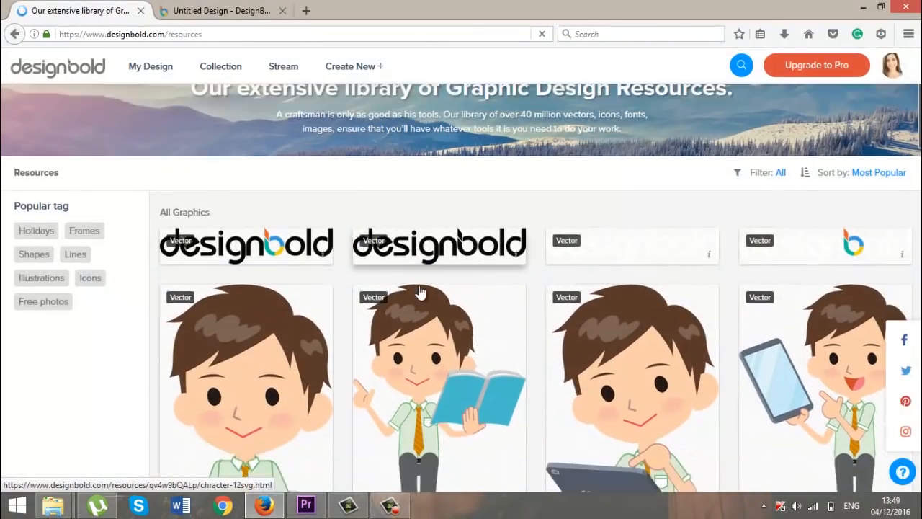
scroll(down, 3)
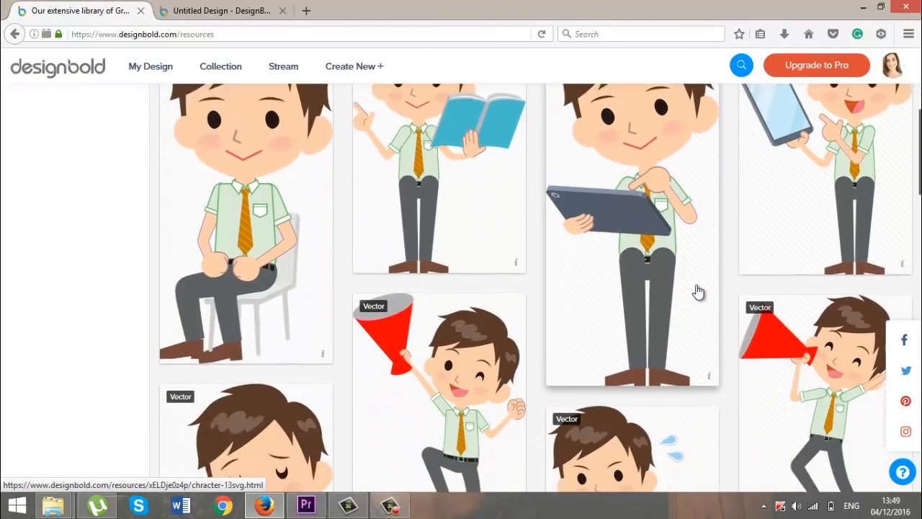
scroll(down, 3)
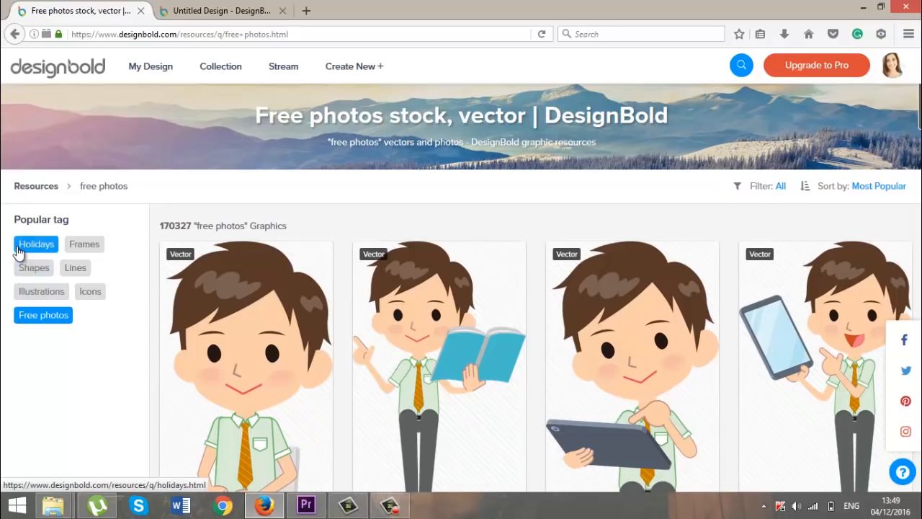
mouse_move(176, 193)
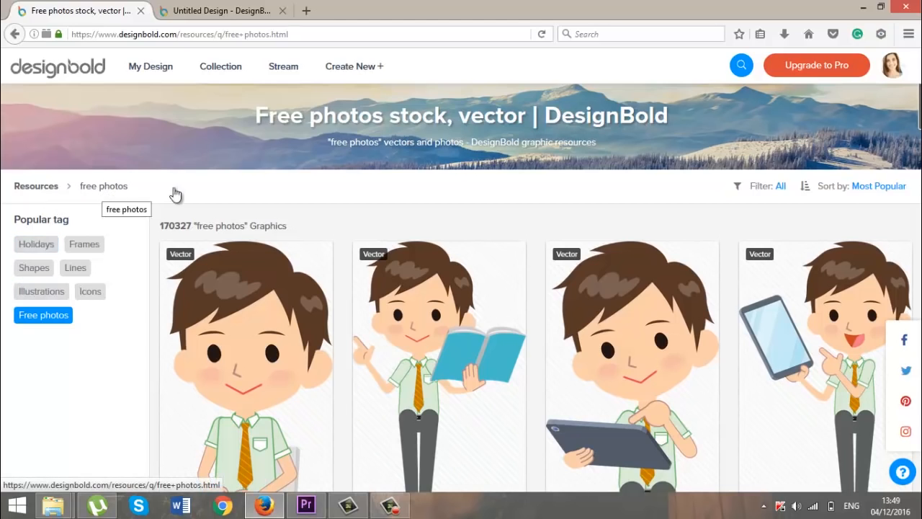
Filter the free photos results to Photo only and open the tulips photo's details.
click(779, 186)
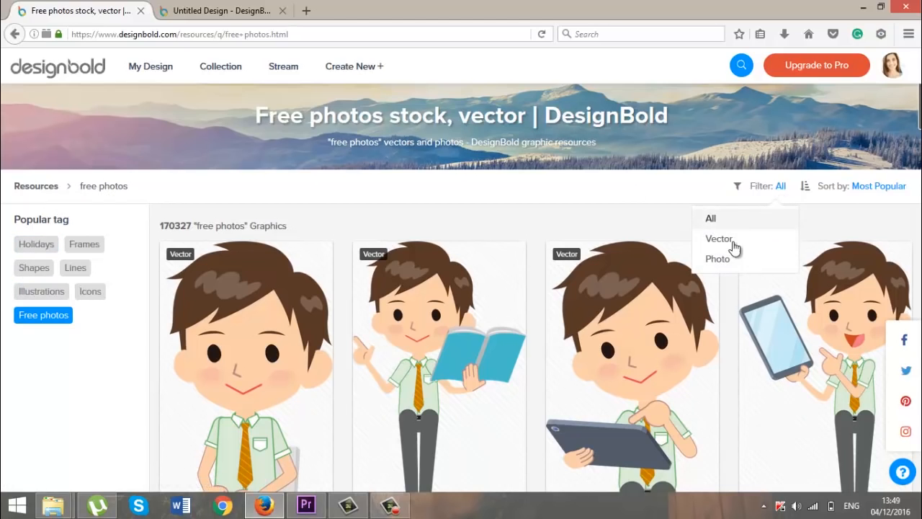
click(719, 238)
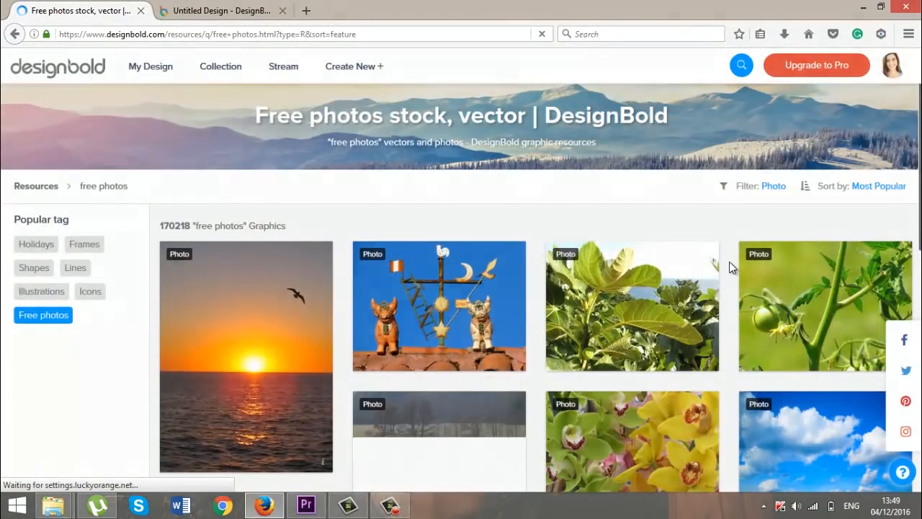
scroll(down, 3)
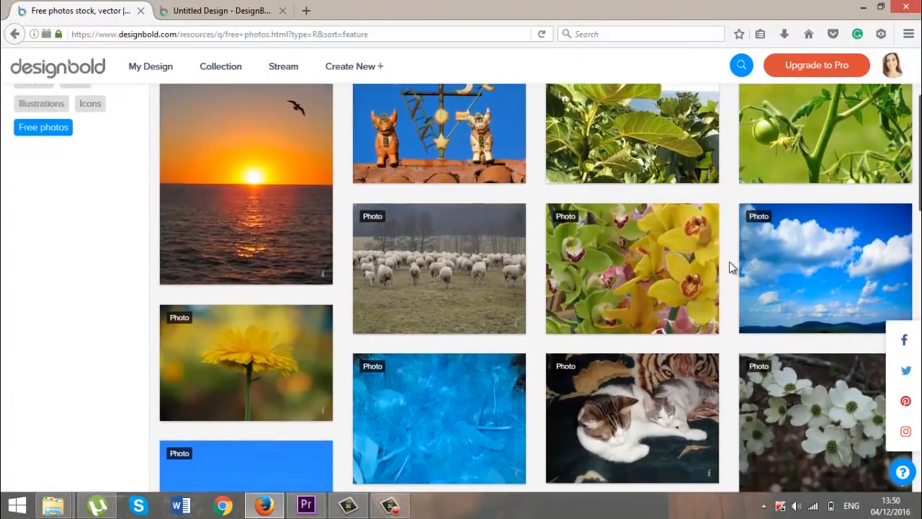
scroll(down, 3)
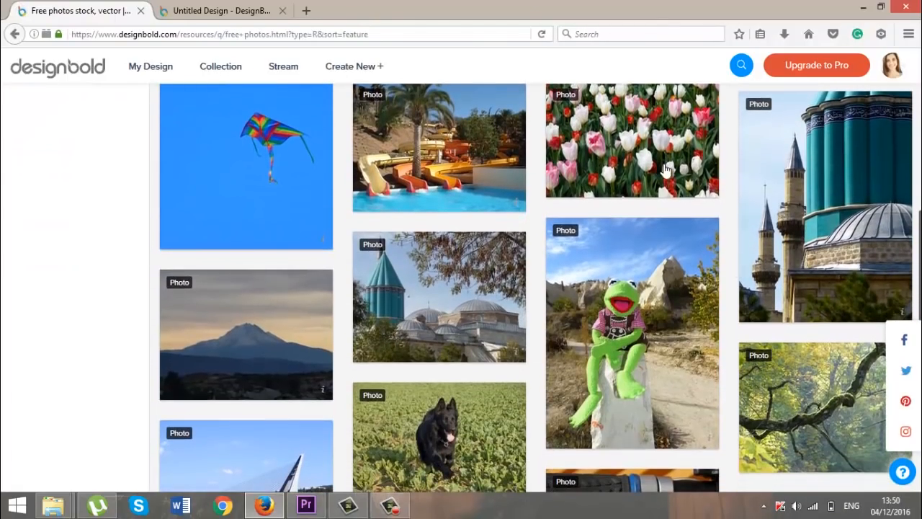
click(631, 140)
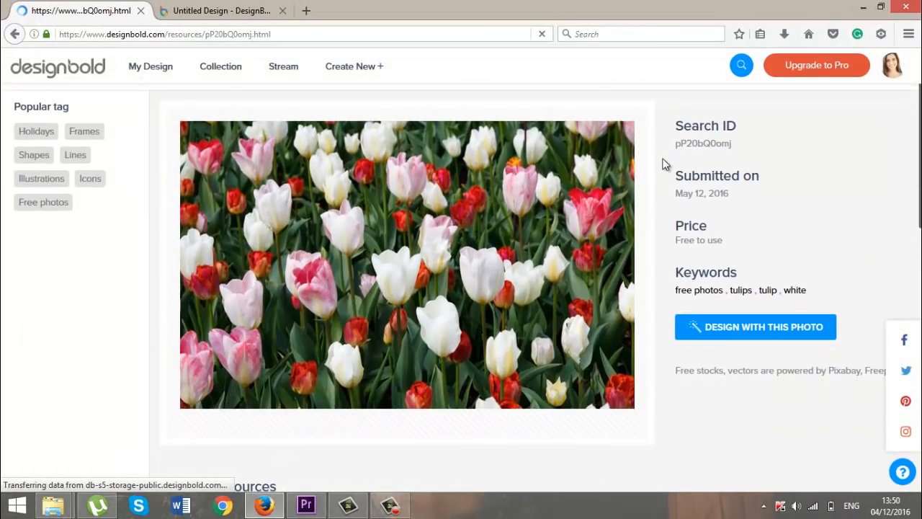